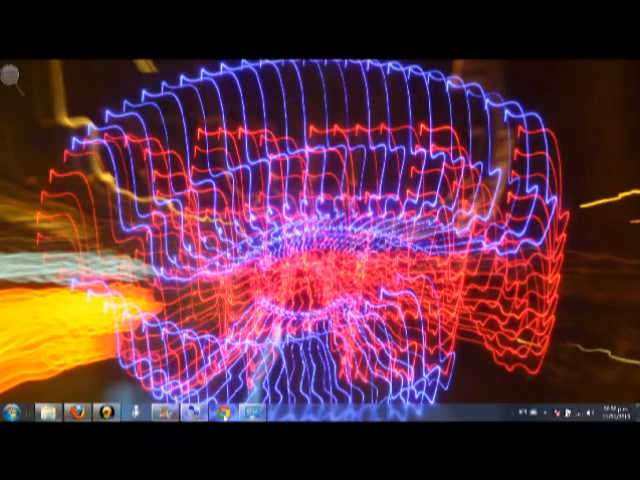
Step: Launch Google Chrome from the taskbar, landing on the site's home page
{"action": "left_click", "coordinate": [228, 412]}
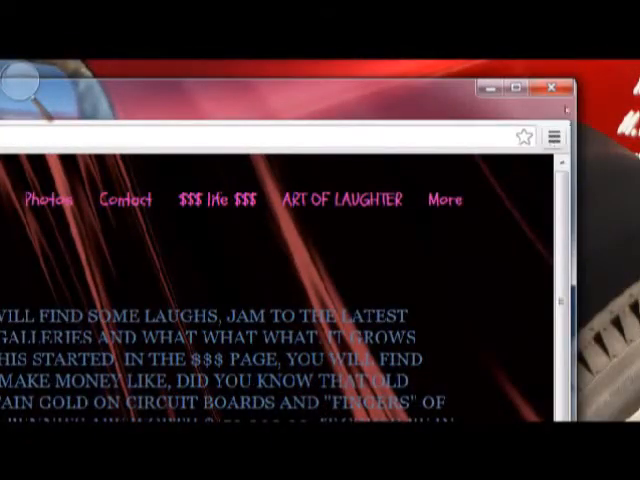
Step: Reach Chrome's Settings page from the customize menu
{"action": "left_click", "coordinate": [552, 136]}
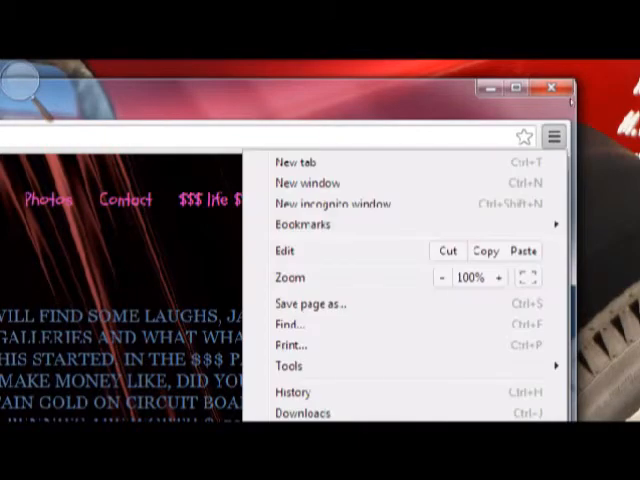
{"action": "mouse_move", "coordinate": [440, 224]}
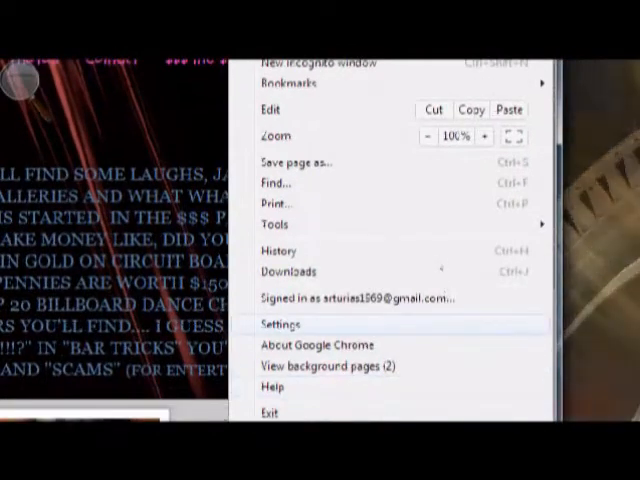
{"action": "left_click", "coordinate": [278, 324]}
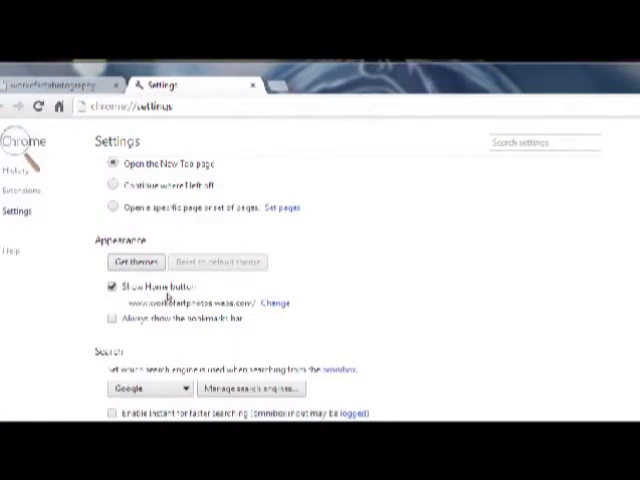
Step: Under advanced Privacy settings, uncheck the navigation-error web service option
{"action": "scroll", "scroll_direction": "down", "scroll_amount": 3}
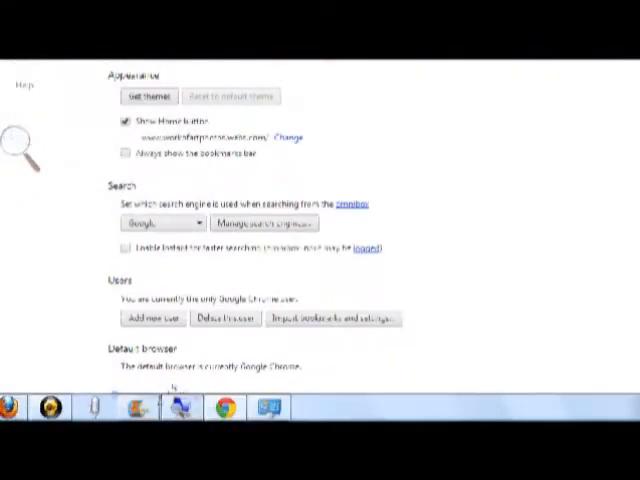
{"action": "scroll", "scroll_direction": "down", "scroll_amount": 3}
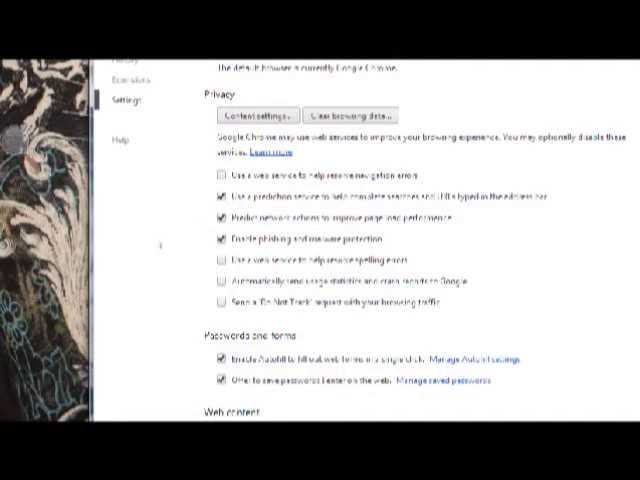
{"action": "left_click", "coordinate": [220, 198]}
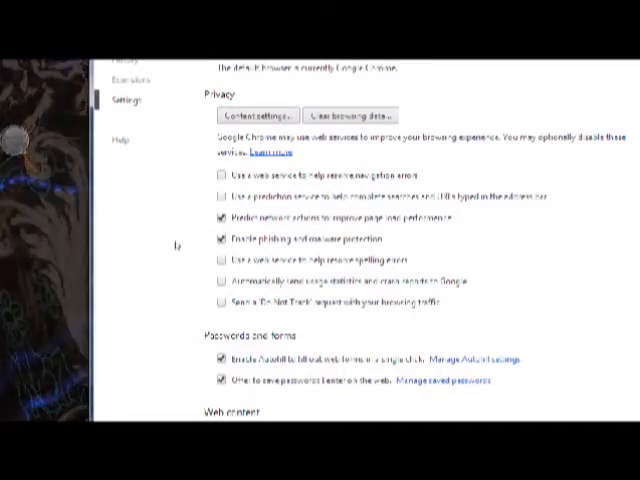